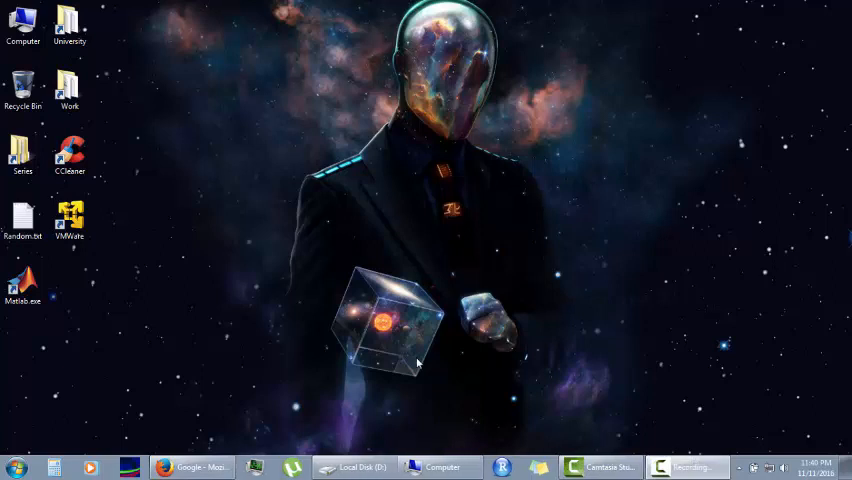
mouse_move(304, 352)
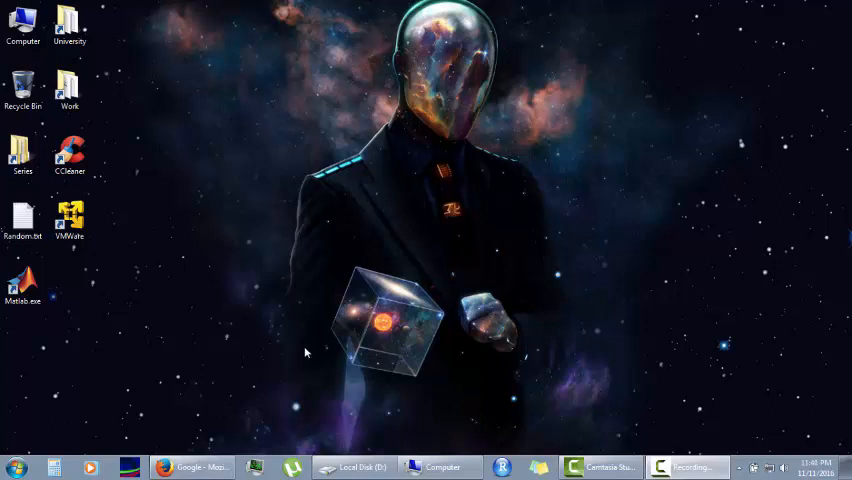
mouse_move(176, 210)
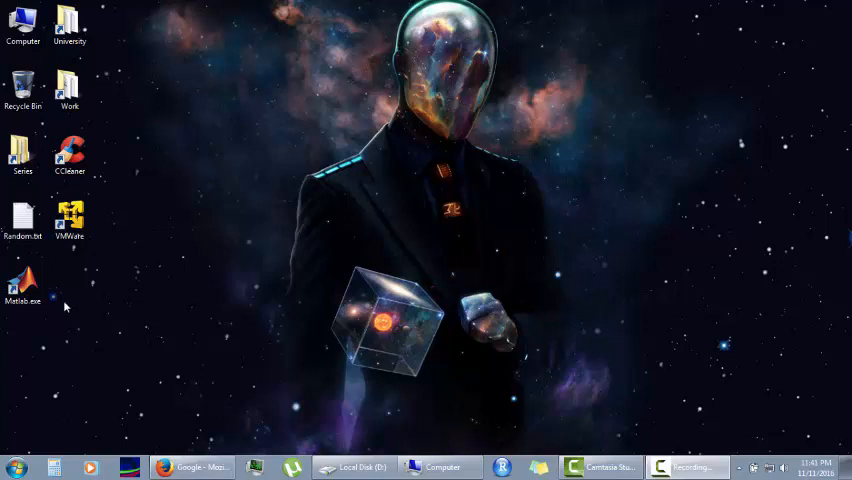
Launch MATLAB R2016a from the desktop shortcut and wait for the not-responding warning.
click(24, 290)
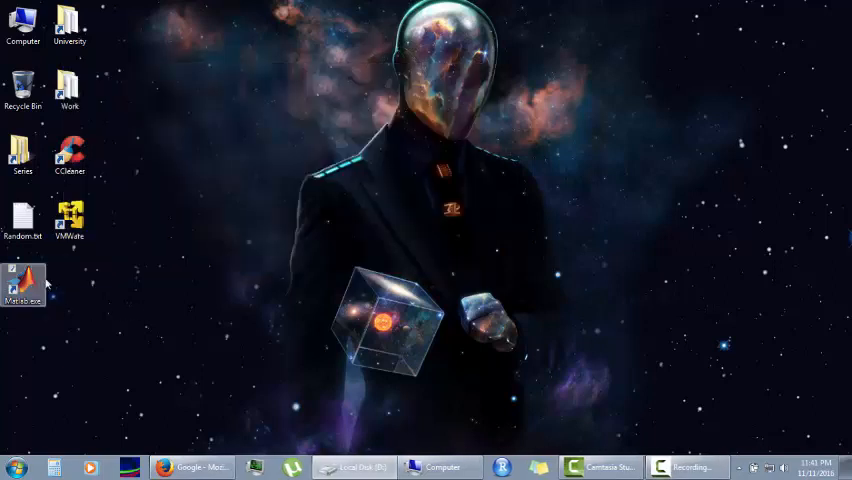
double_click(24, 284)
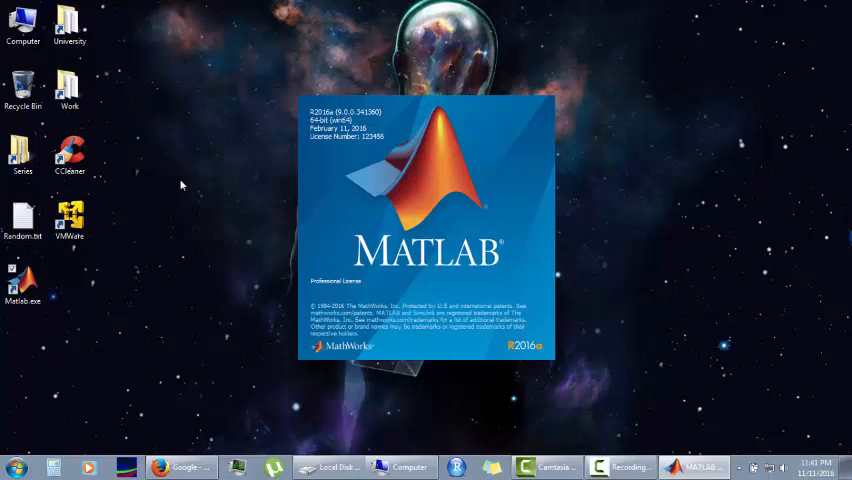
mouse_move(360, 288)
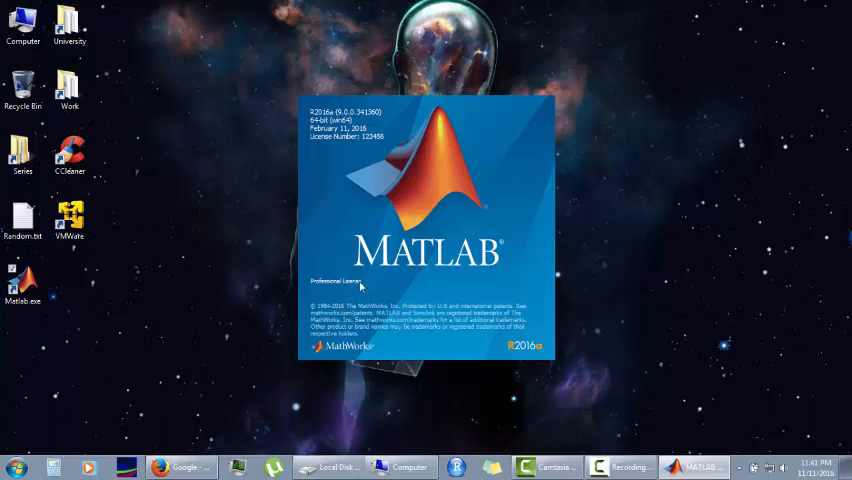
mouse_move(126, 150)
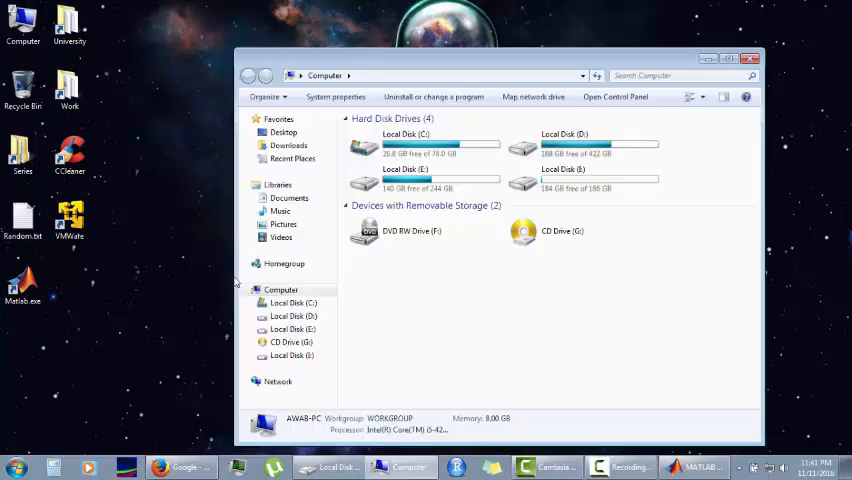
click(694, 468)
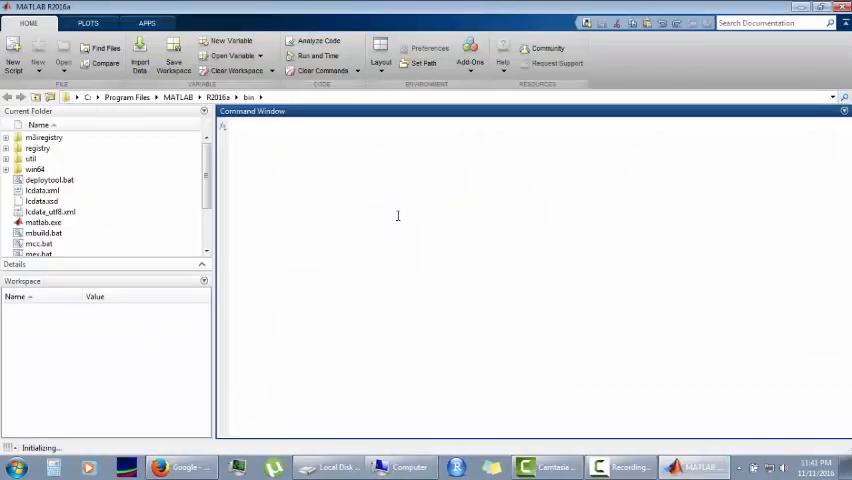
mouse_move(526, 216)
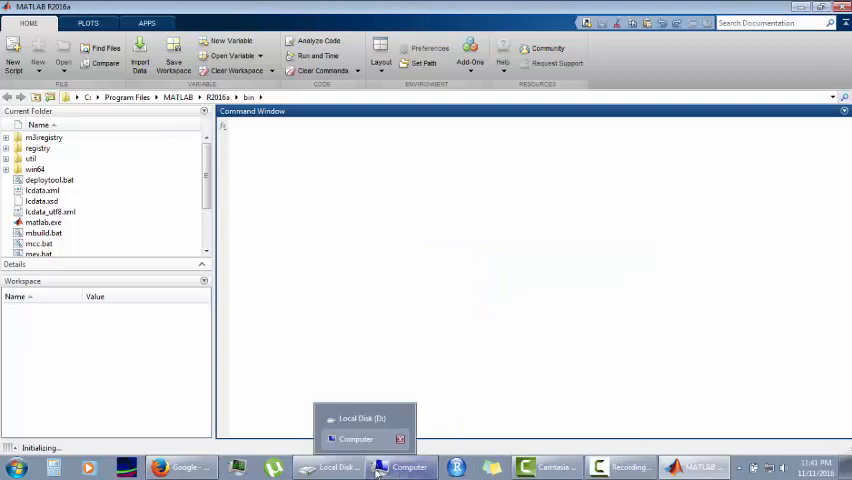
click(356, 440)
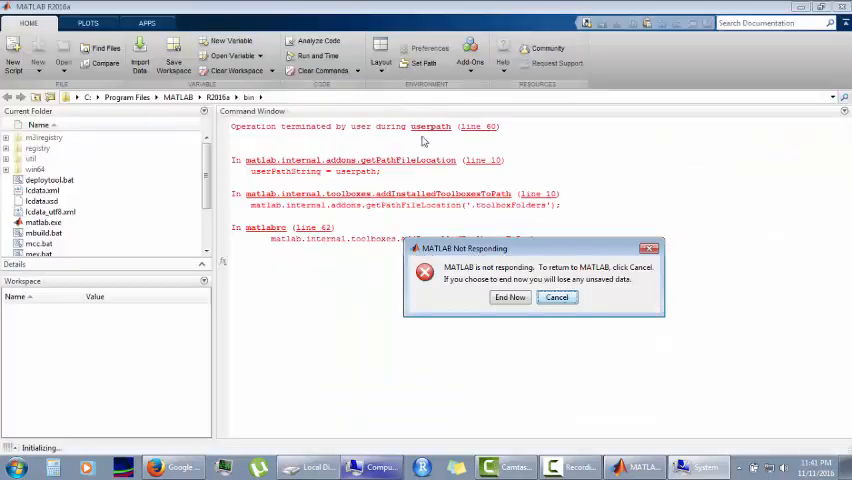
Show the System page confirming 64-bit Windows 7 Ultimate.
click(508, 296)
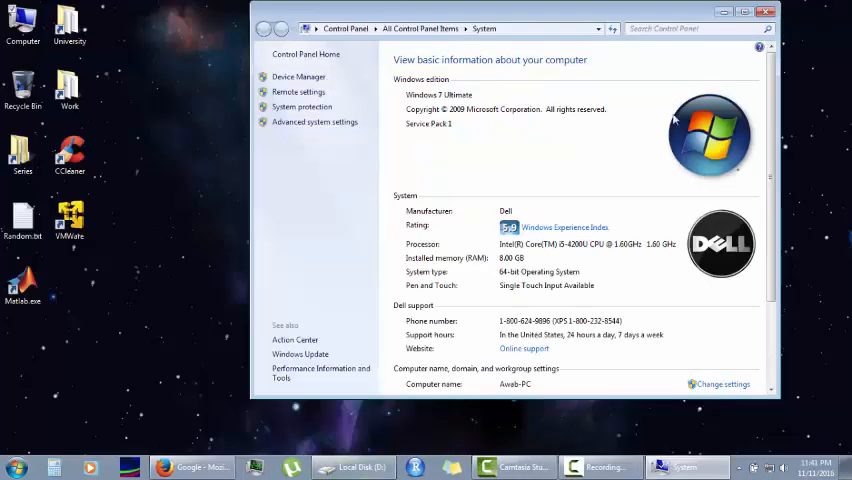
mouse_move(118, 340)
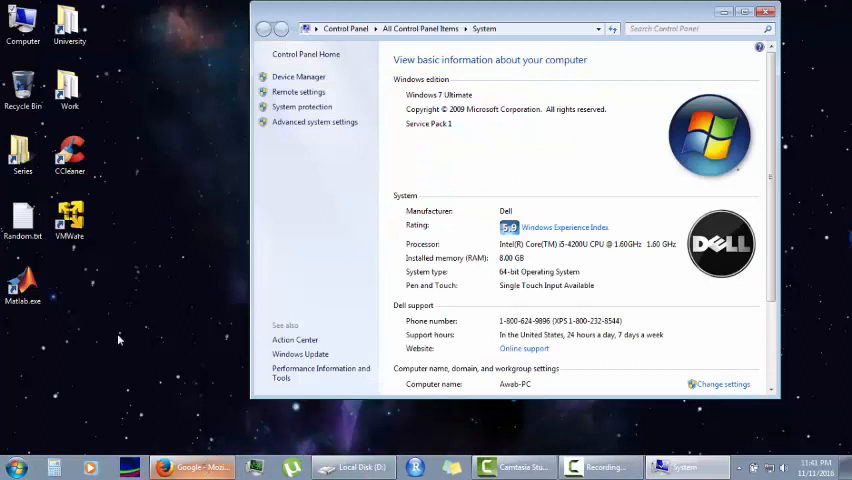
mouse_move(136, 372)
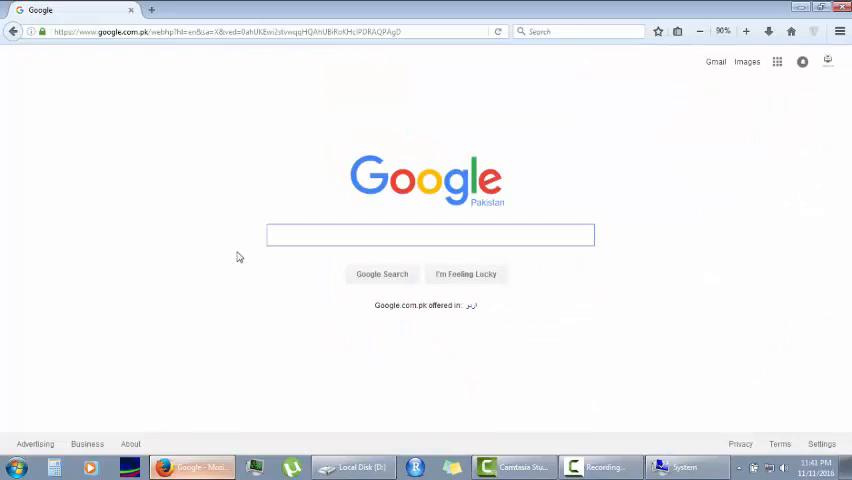
Google 'windows 7 service pack 1 download 64 bit' and reach Microsoft's Install SP1 article.
text(windows 7 service p)
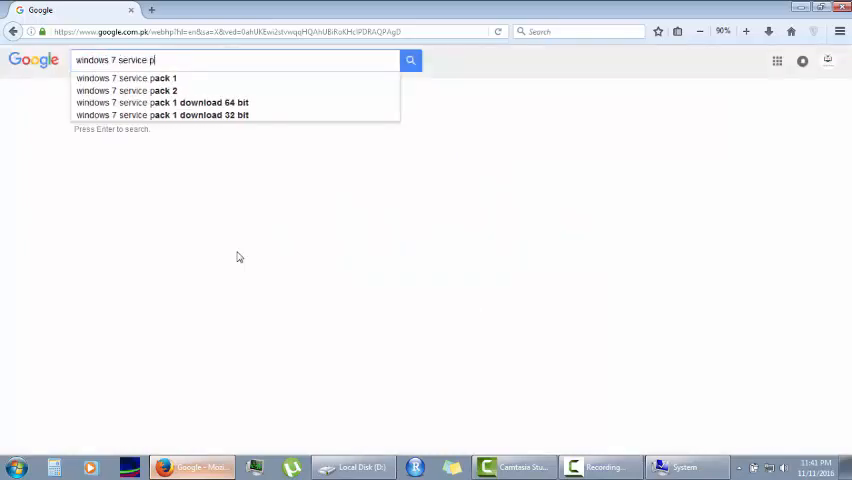
click(124, 78)
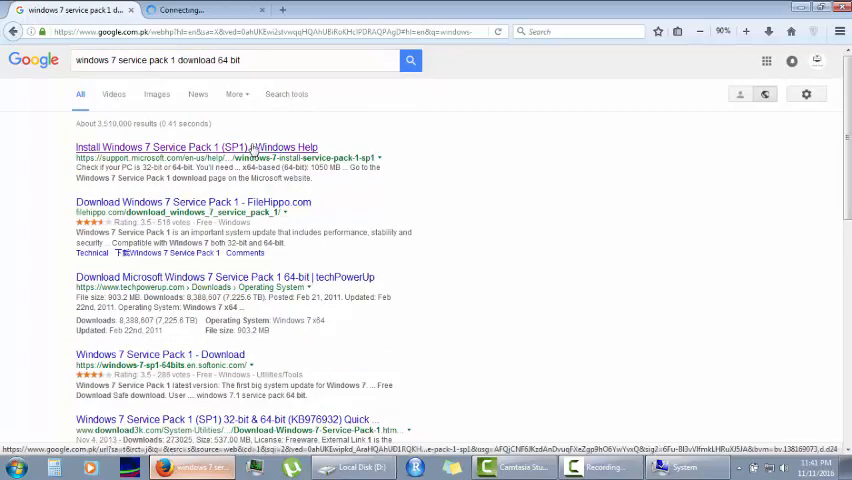
click(196, 148)
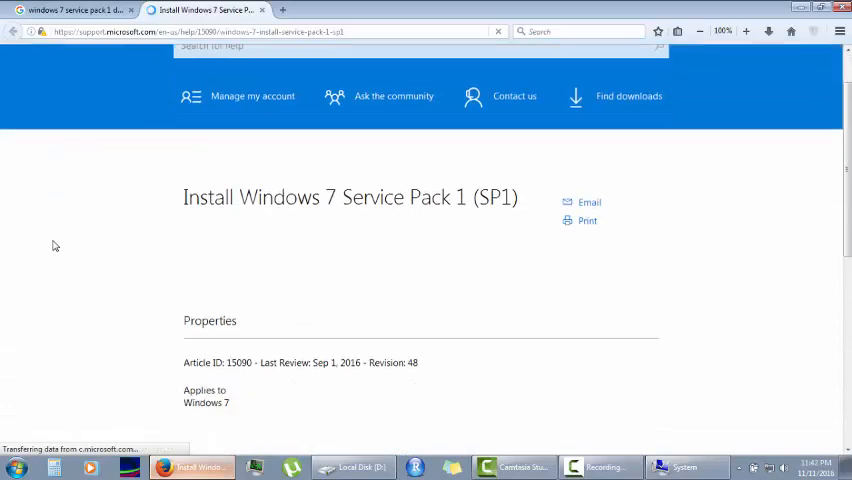
scroll(down, 3)
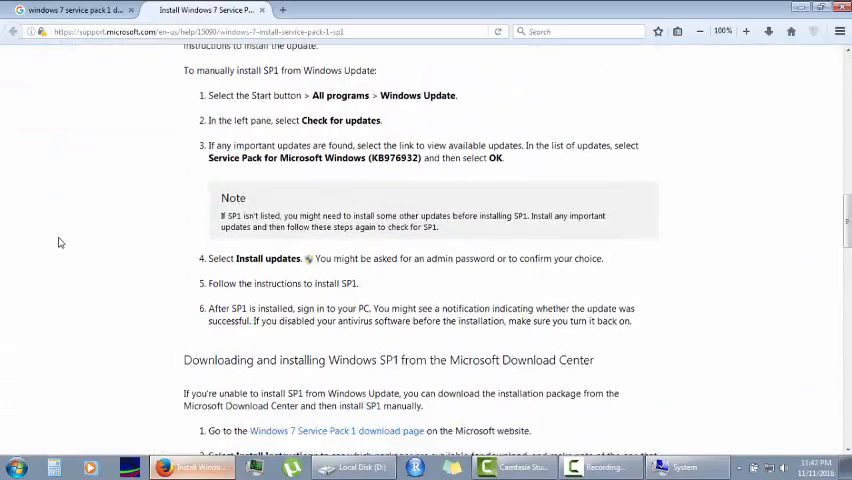
scroll(down, 3)
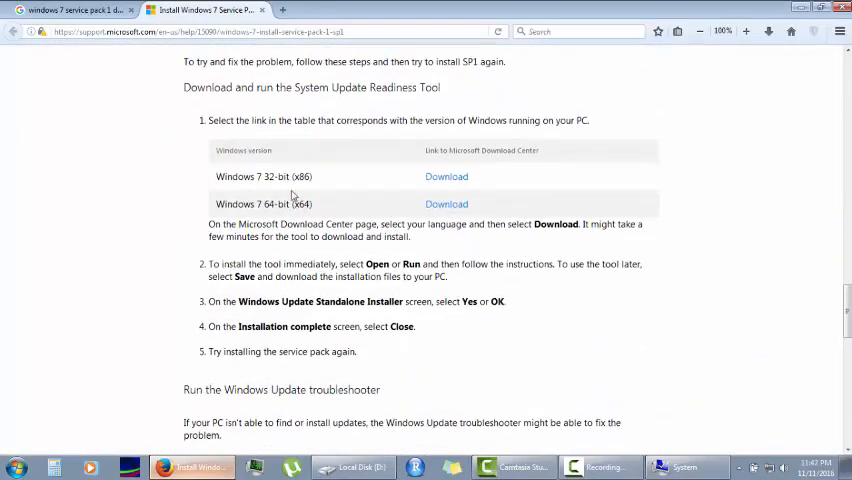
Choose the Windows 7 64-bit row and its System Update Readiness Tool download link.
double_click(302, 204)
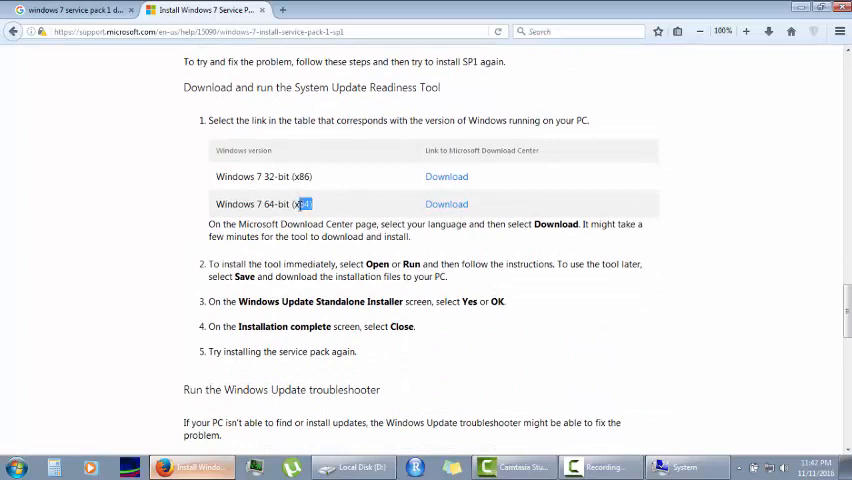
click(446, 204)
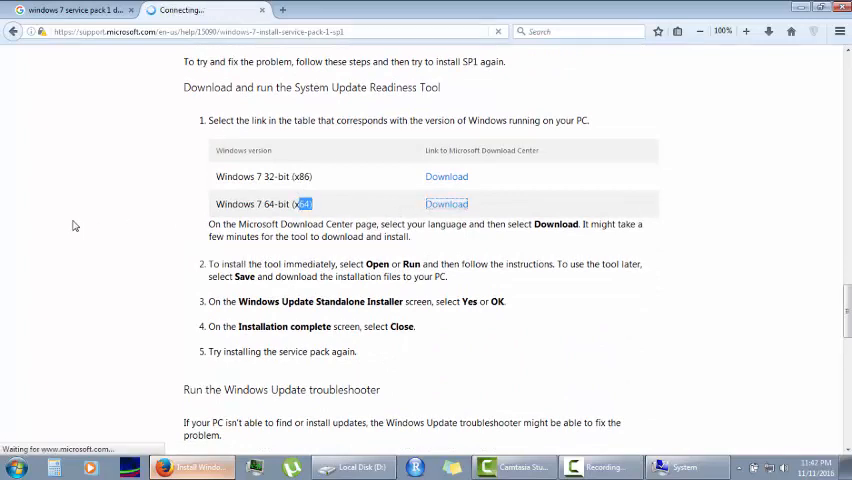
click(446, 204)
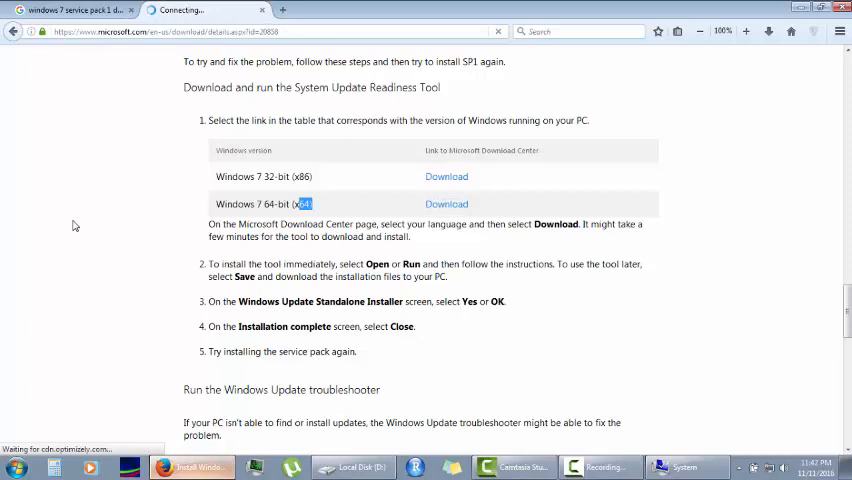
click(446, 204)
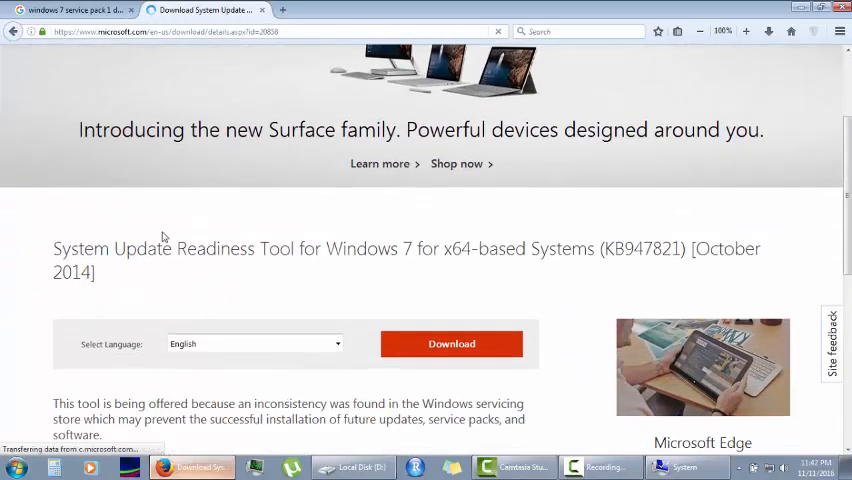
scroll(down, 3)
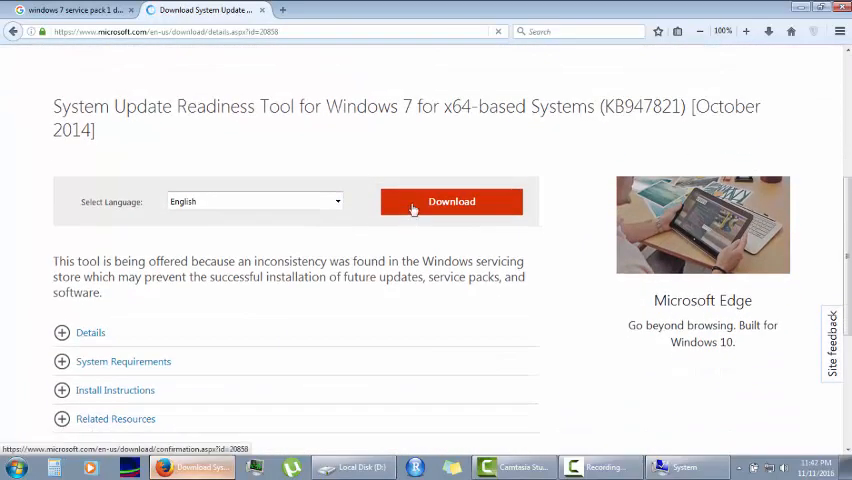
Download the KB947821 readiness tool and save the update package file.
click(452, 200)
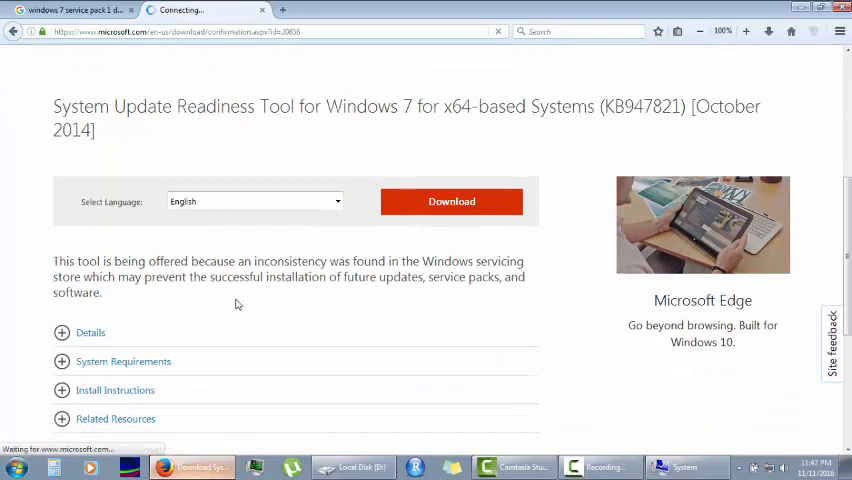
click(452, 200)
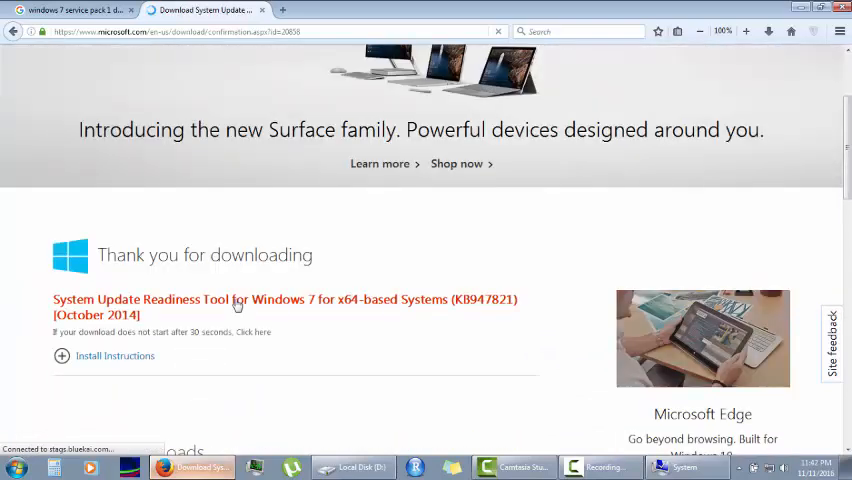
scroll(down, 3)
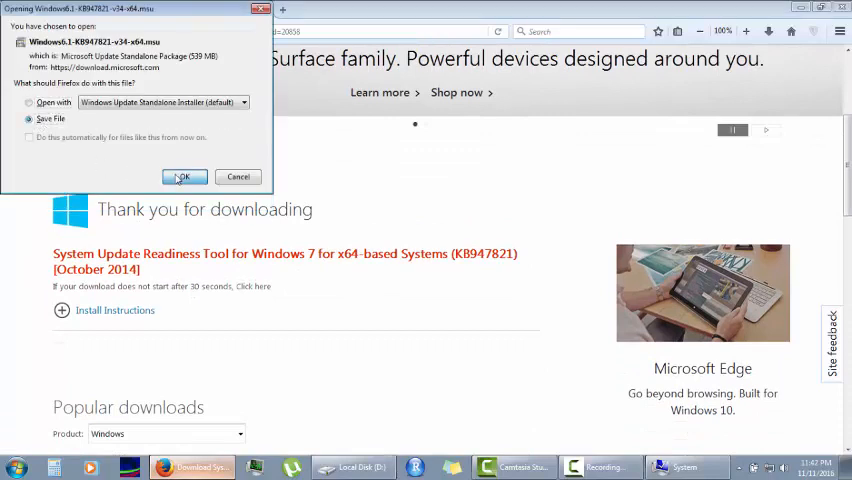
click(184, 176)
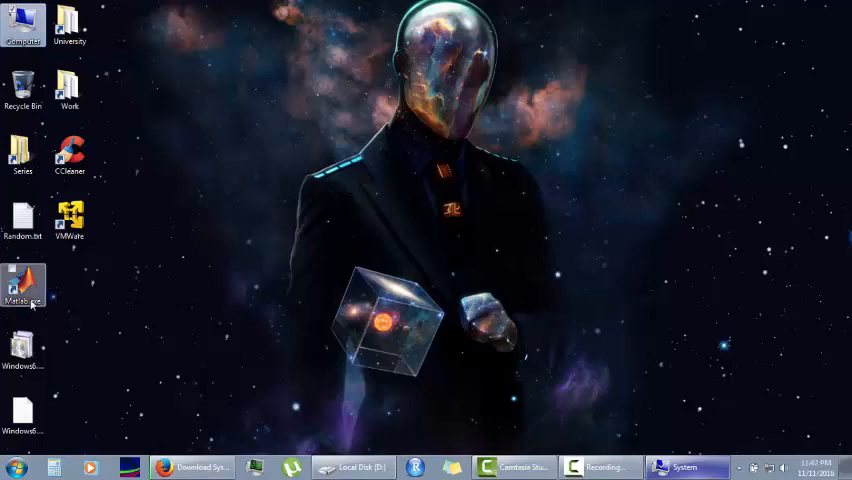
mouse_move(22, 348)
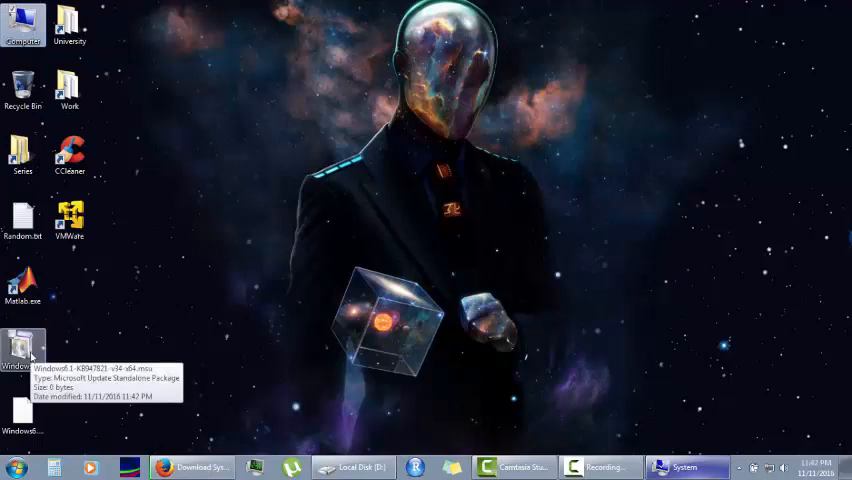
mouse_move(264, 268)
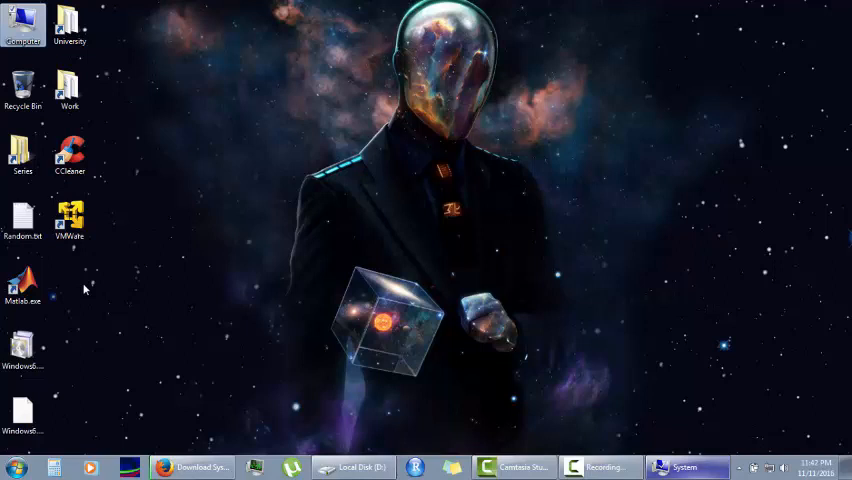
mouse_move(318, 336)
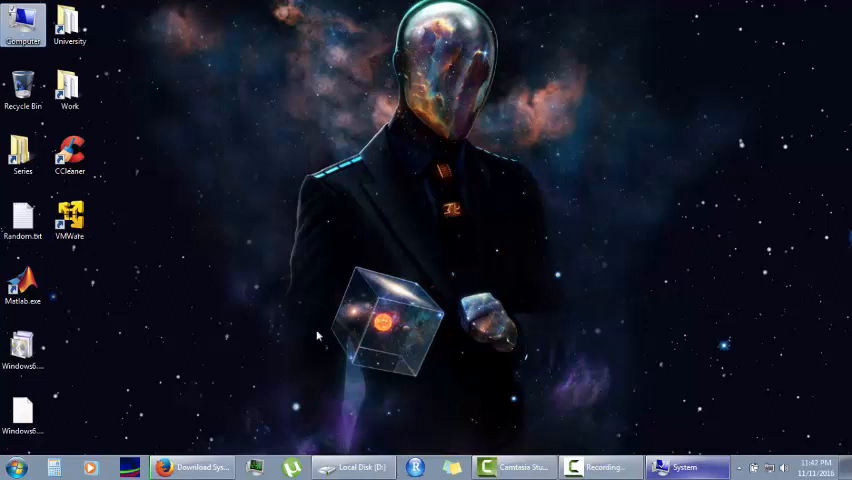